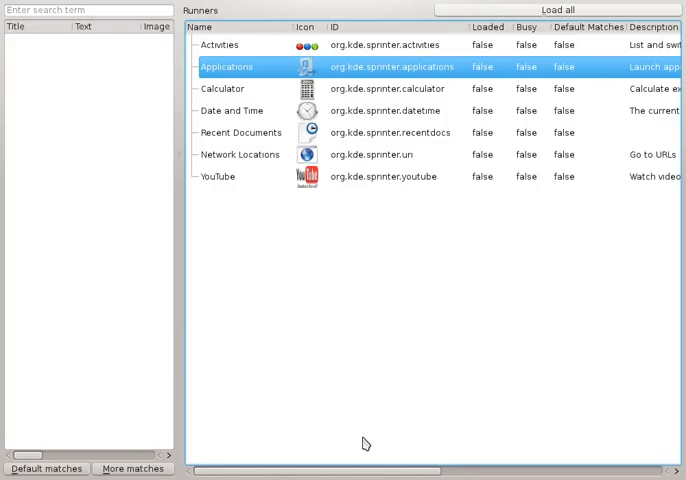
{"action": "mouse_move", "coordinate": [356, 244]}
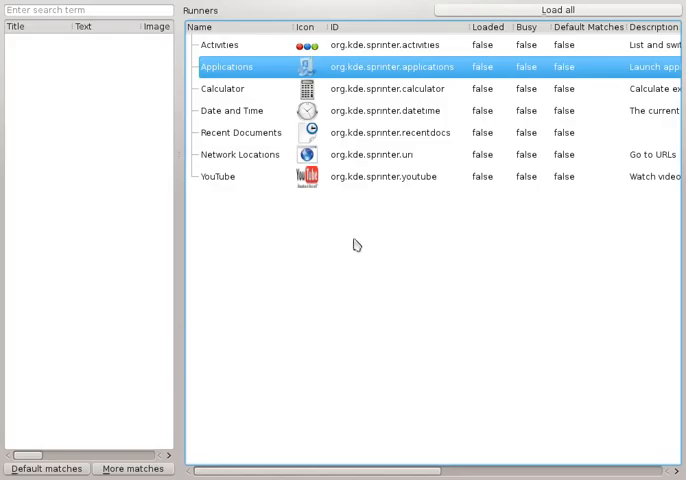
{"action": "mouse_move", "coordinate": [256, 72]}
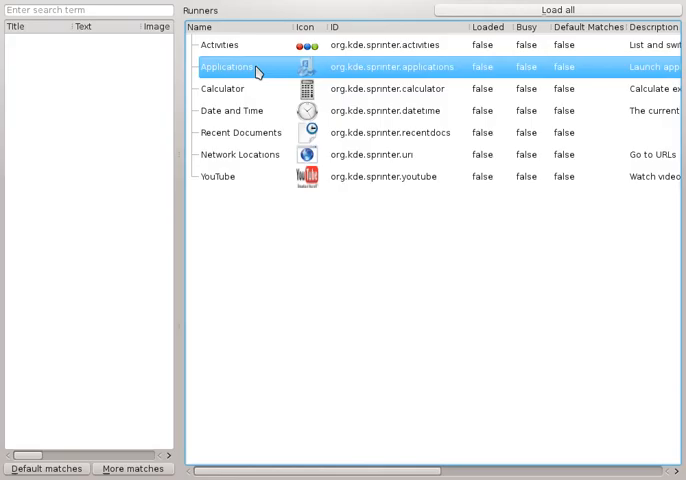
{"action": "mouse_move", "coordinate": [324, 72]}
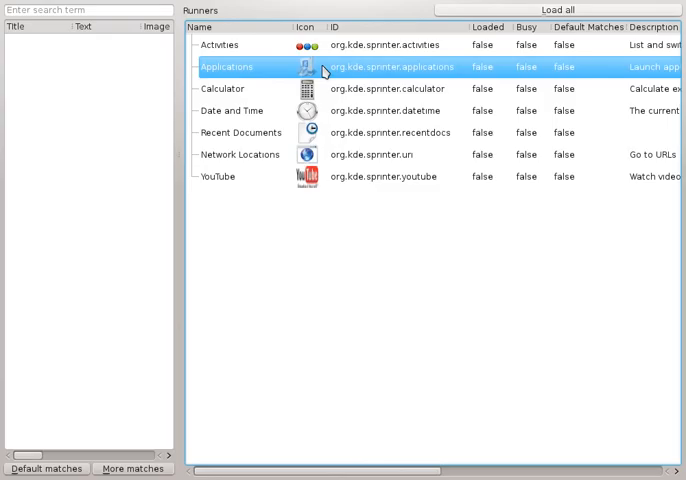
{"action": "mouse_move", "coordinate": [536, 80]}
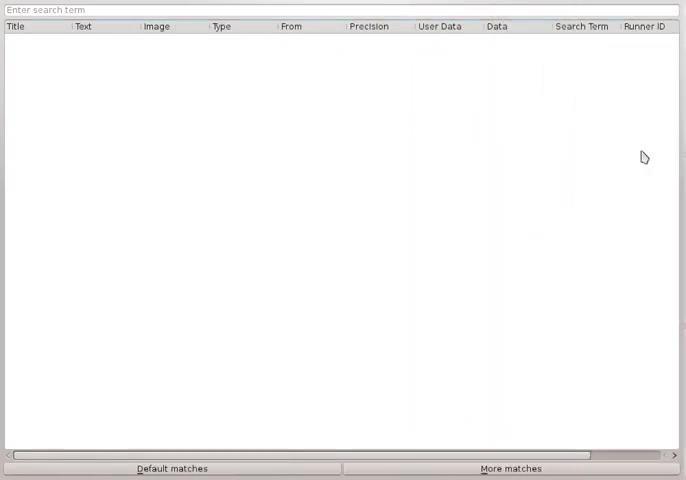
{"action": "mouse_move", "coordinate": [208, 468]}
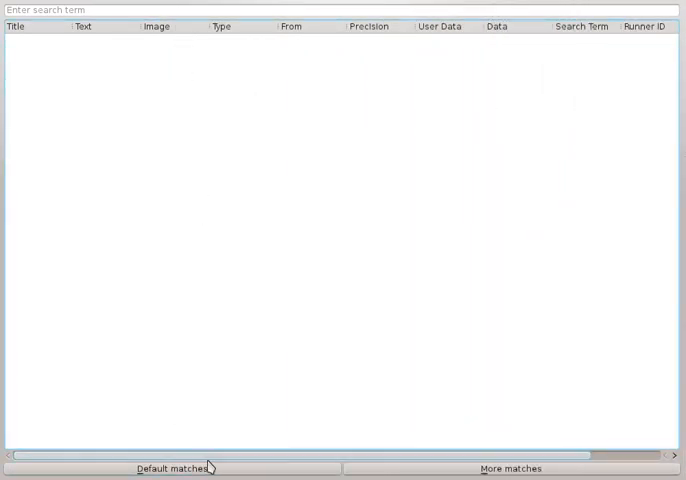
Request the Applications runner's default matches, listing groups like Development, Internet and Office
{"action": "left_click", "coordinate": [172, 468]}
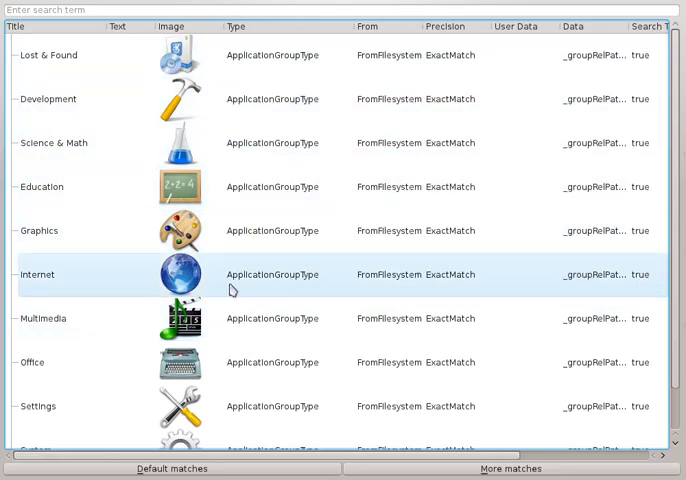
Load the internet/ group path, listing Skype, KMail, Google Chrome and BlueDevil tools
{"action": "left_click", "coordinate": [38, 274]}
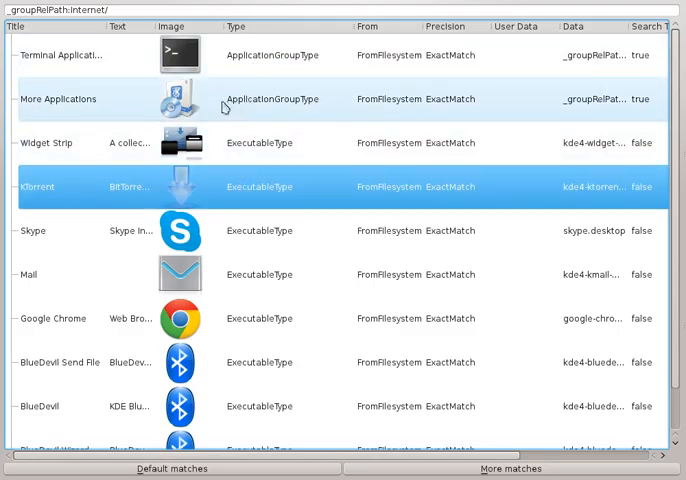
{"action": "mouse_move", "coordinate": [188, 160]}
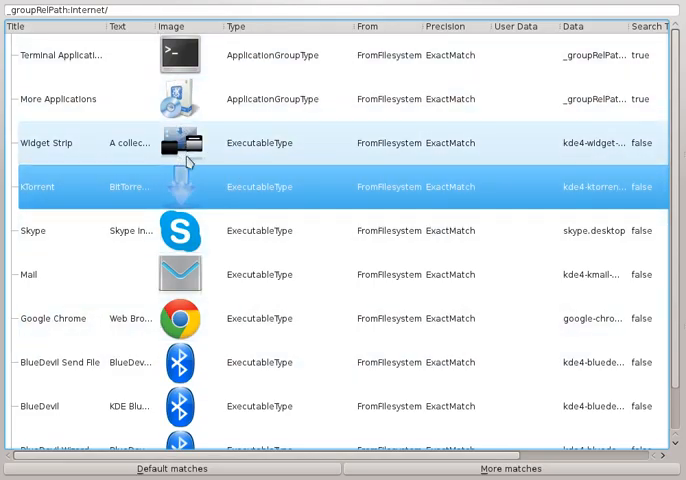
{"action": "scroll", "scroll_direction": "up", "scroll_amount": 3}
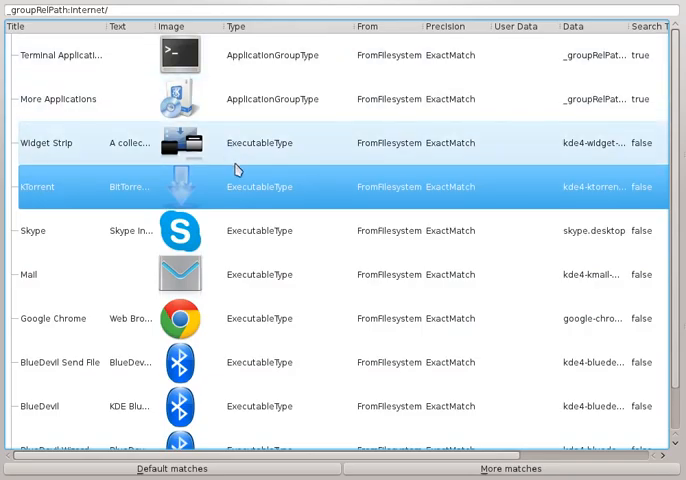
{"action": "scroll", "scroll_direction": "down", "scroll_amount": 3}
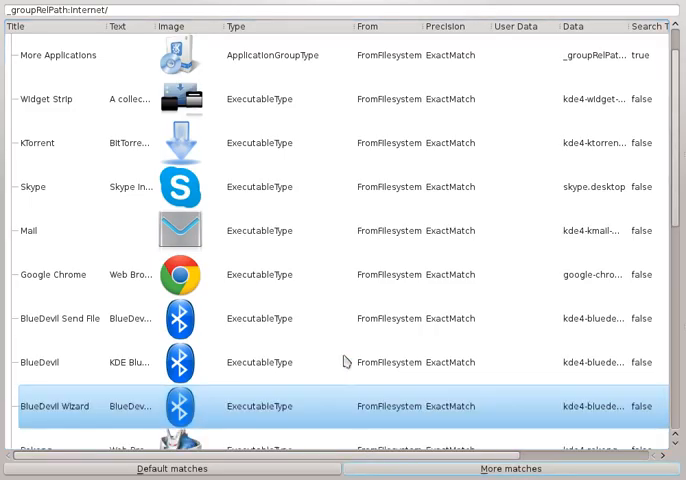
Scroll through further Internet matches such as Rekonq, Firefox, Konversation, Linphone and lftp
{"action": "scroll", "scroll_direction": "down", "scroll_amount": 3}
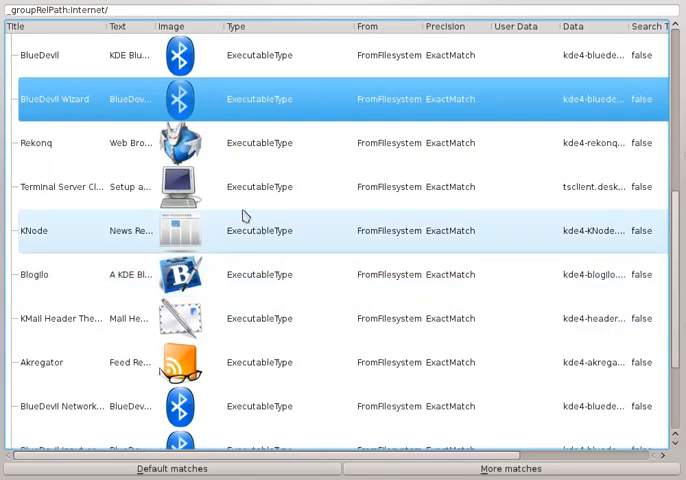
{"action": "scroll", "scroll_direction": "down", "scroll_amount": 3}
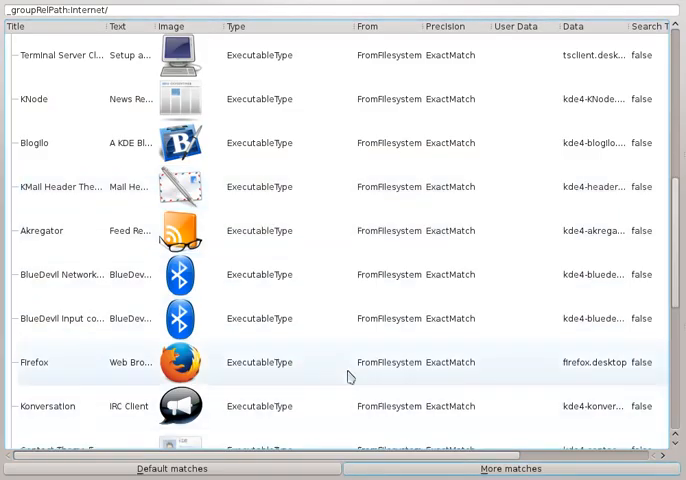
{"action": "scroll", "scroll_direction": "down", "scroll_amount": 3}
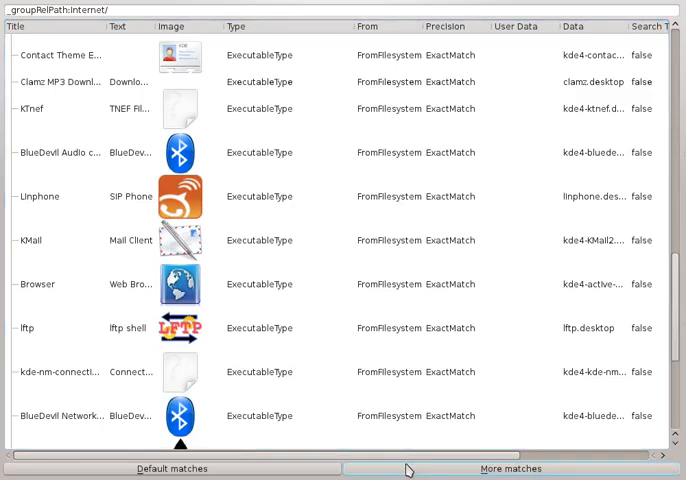
{"action": "scroll", "scroll_direction": "down", "scroll_amount": 3}
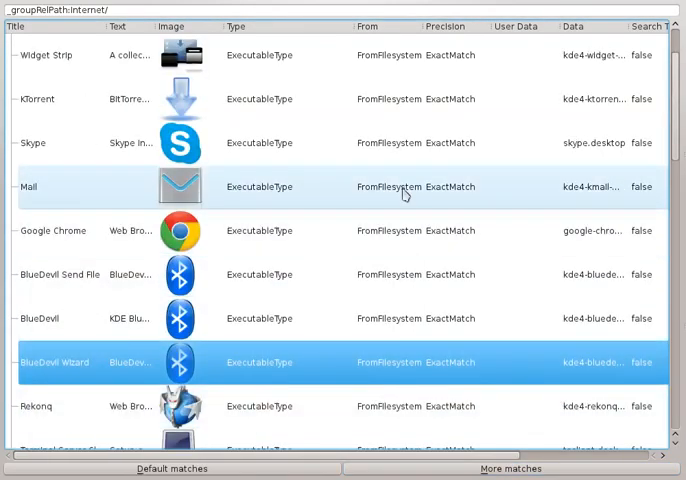
{"action": "scroll", "scroll_direction": "up", "scroll_amount": 3}
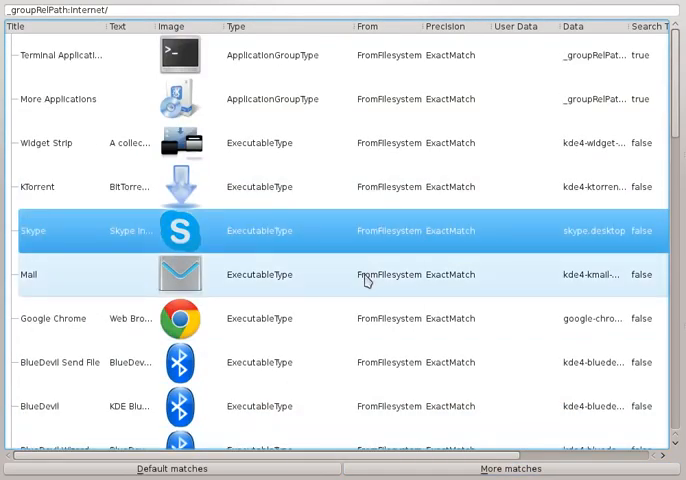